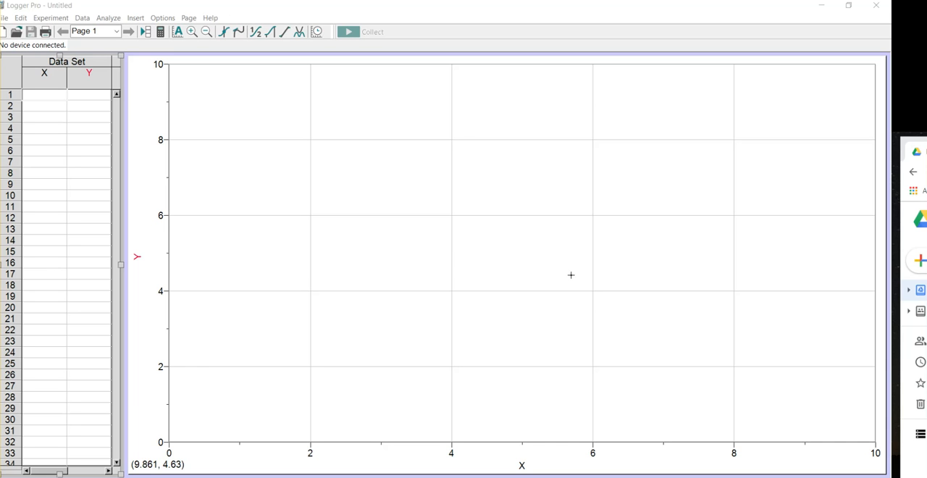
mouse_move(526, 247)
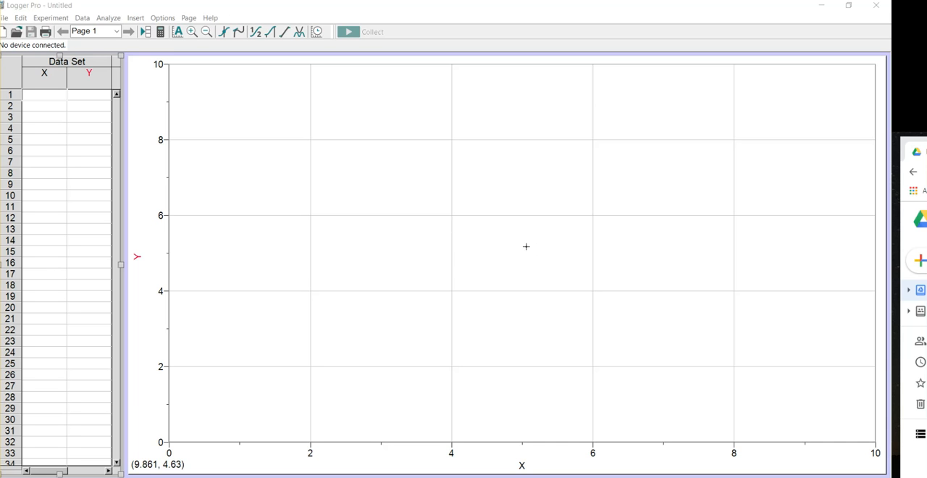
mouse_move(444, 223)
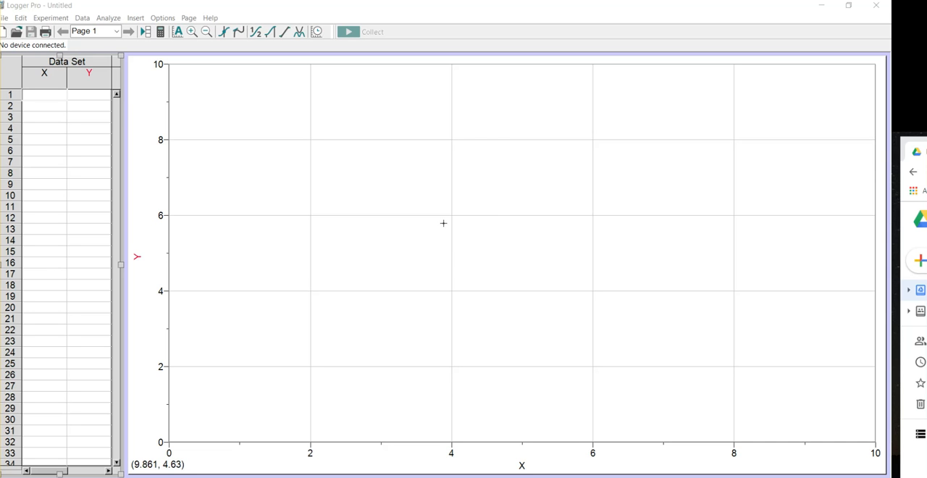
mouse_move(439, 214)
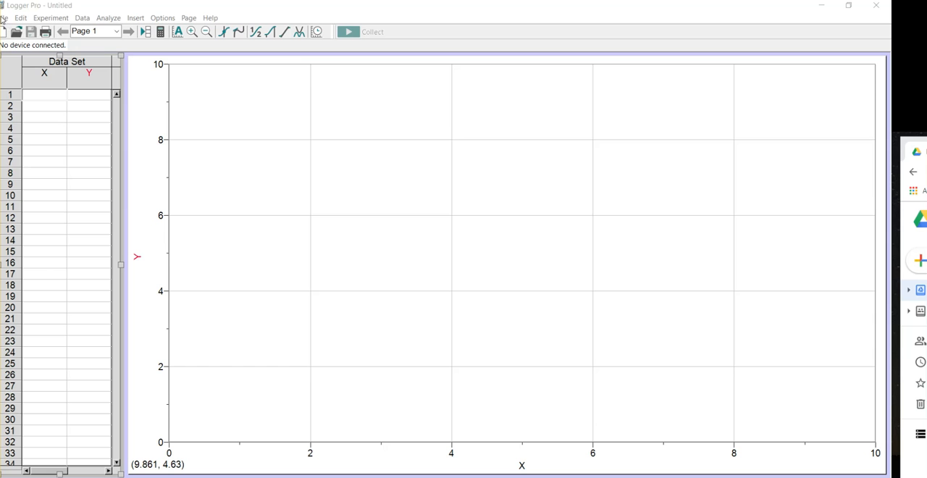
- Insert the ball-drop movie File_000 from the Desktop via Insert > Movie
left_click(5, 18)
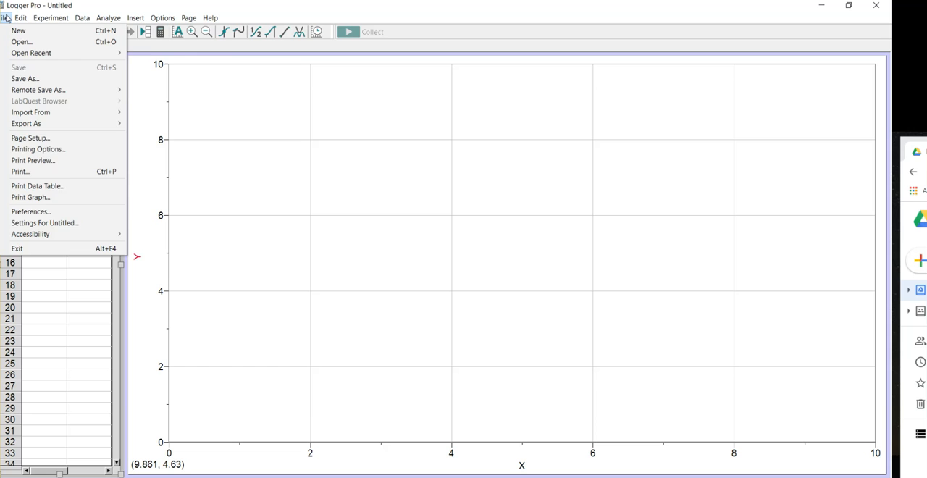
left_click(135, 18)
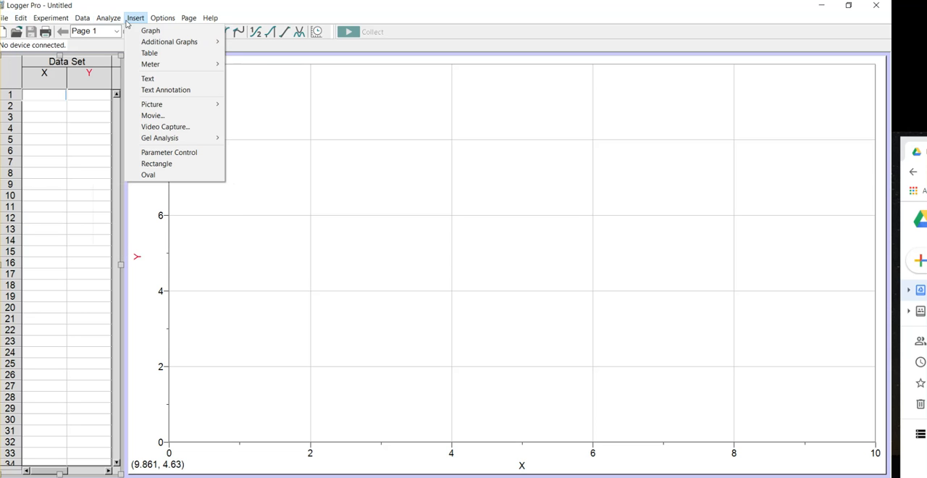
mouse_move(152, 103)
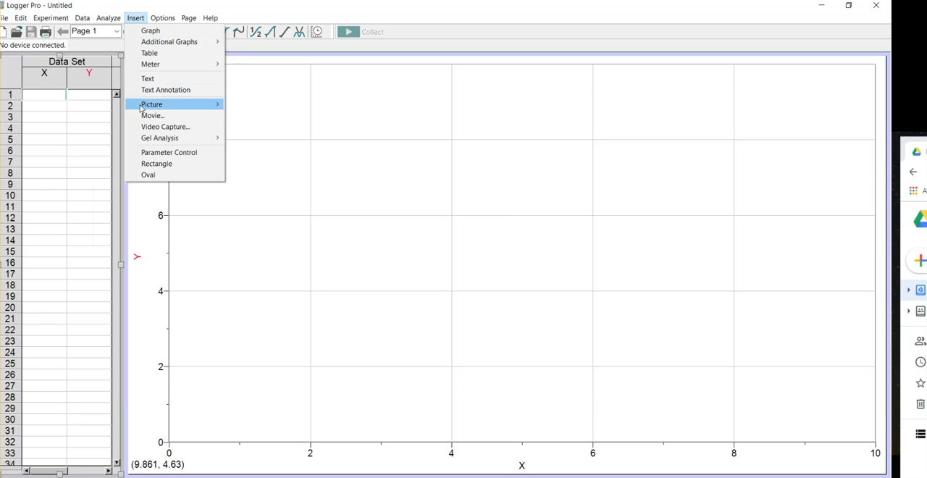
left_click(152, 116)
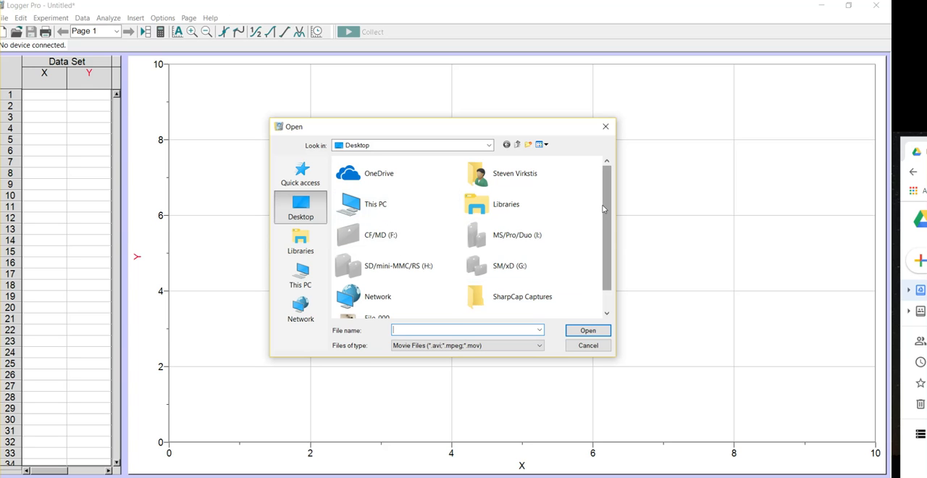
scroll("down", 3)
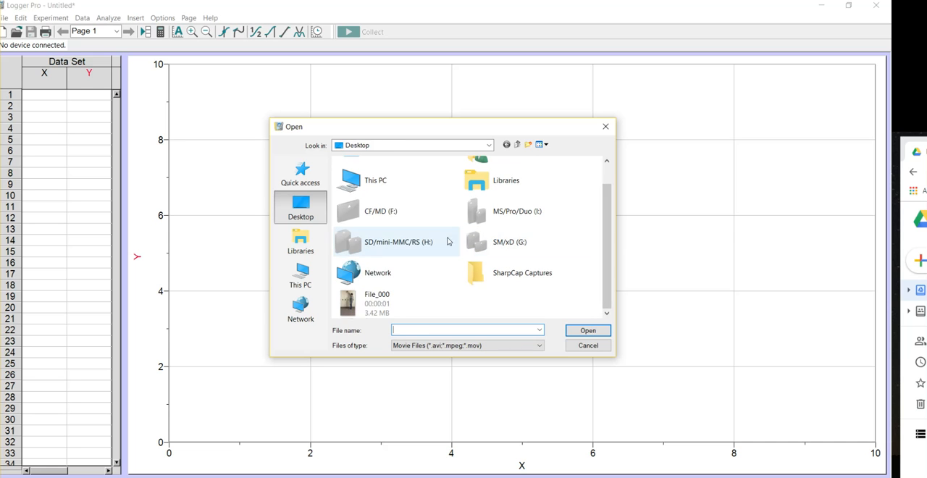
left_click(377, 303)
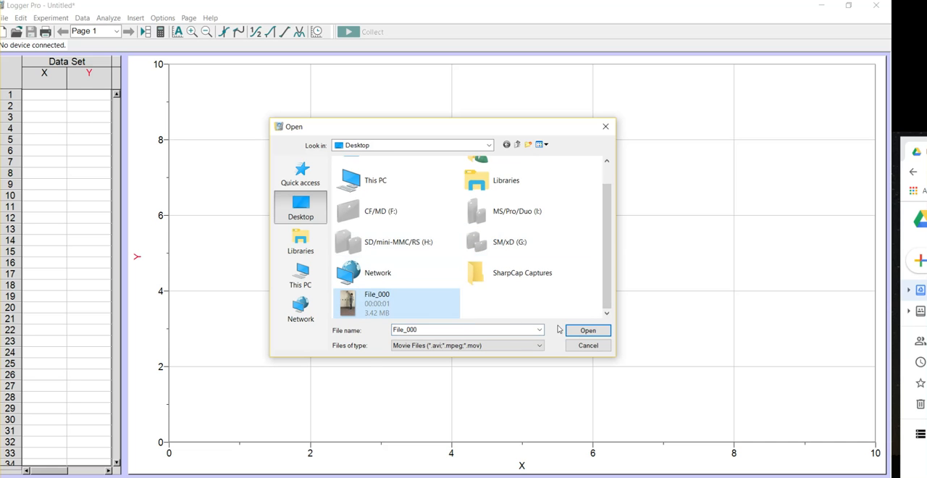
left_click(587, 330)
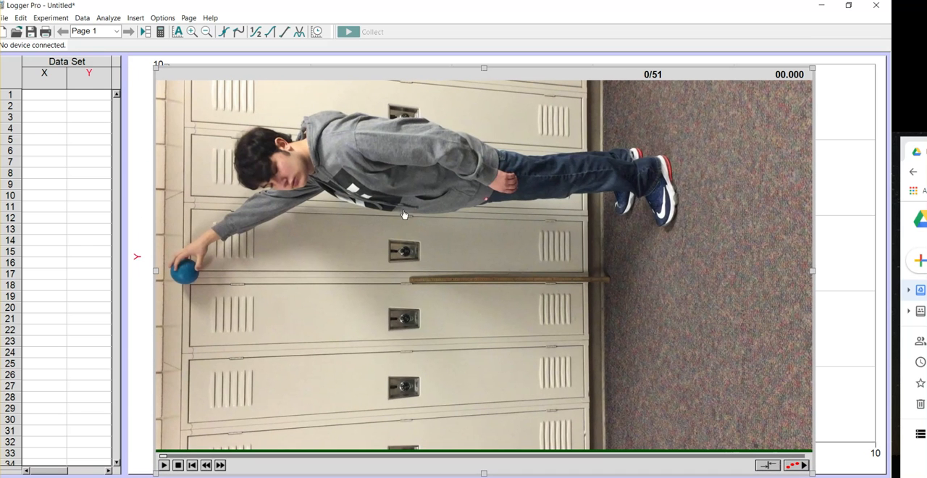
mouse_move(315, 292)
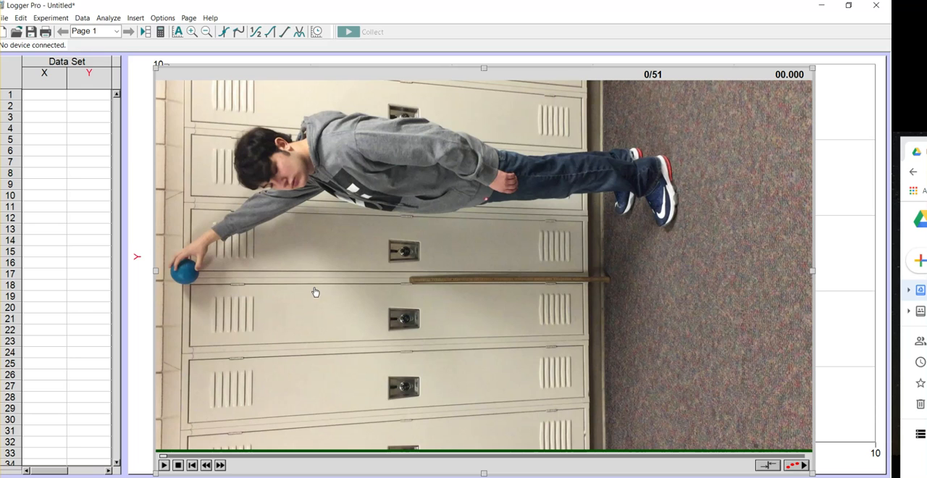
mouse_move(375, 255)
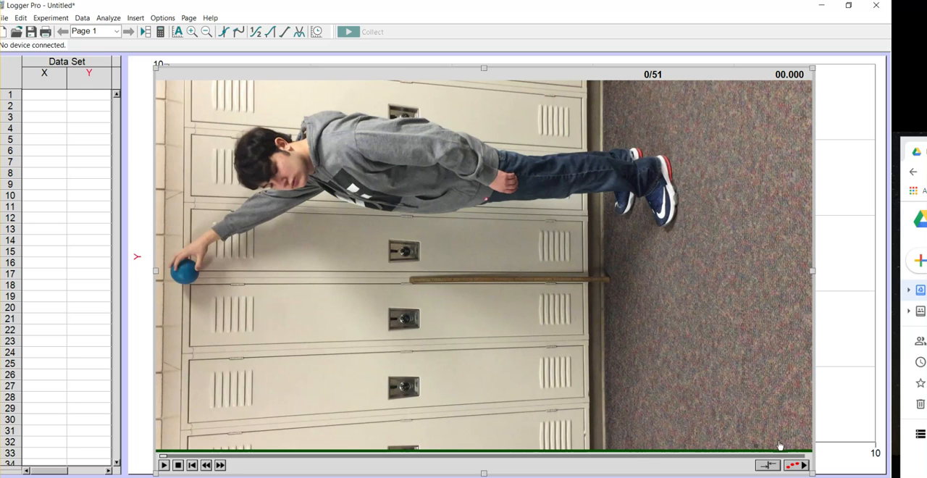
- Enable video analysis, set the origin at the meter stick's end, and rotate the axes 90°
left_click(796, 465)
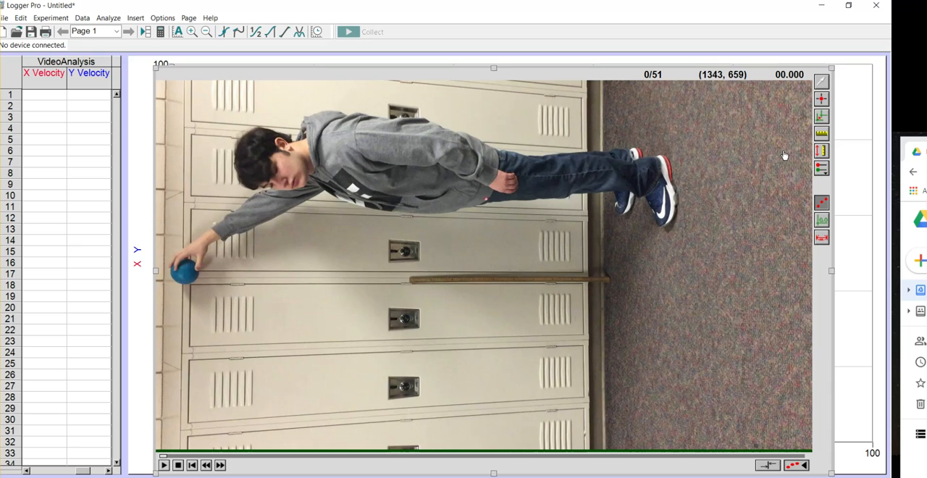
mouse_move(659, 249)
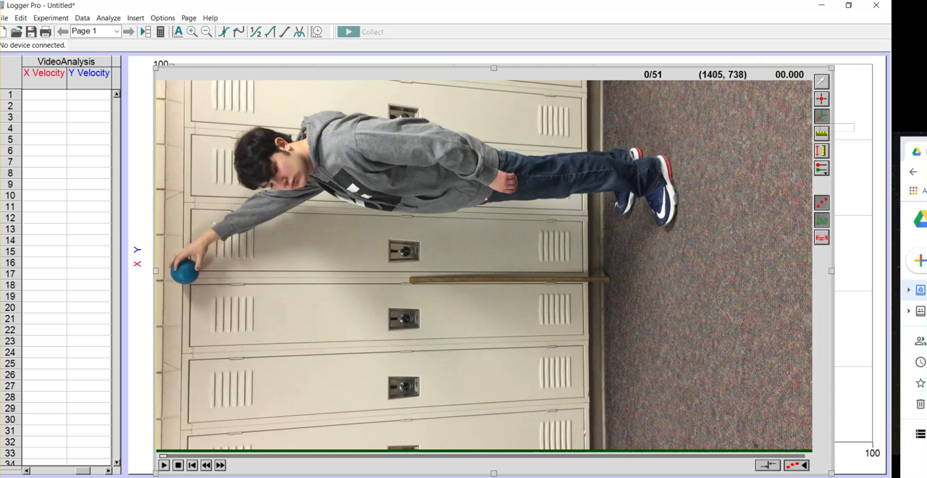
mouse_move(608, 281)
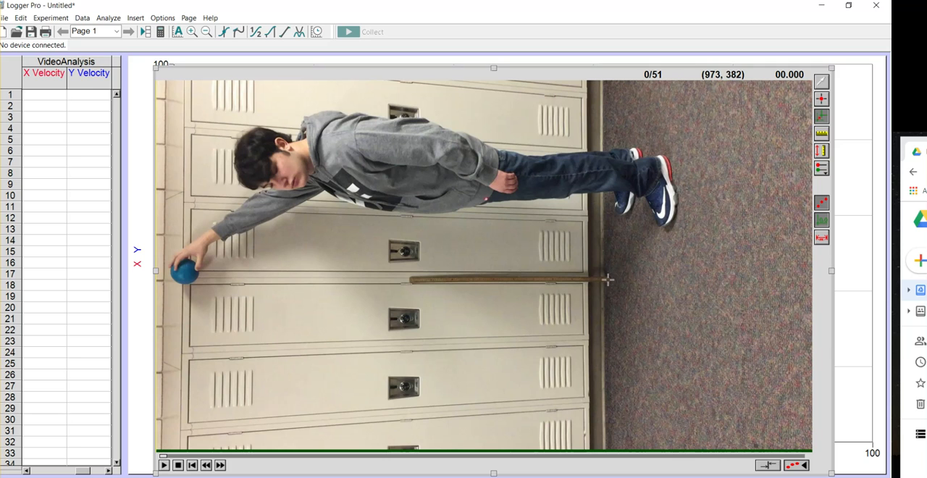
left_click(607, 282)
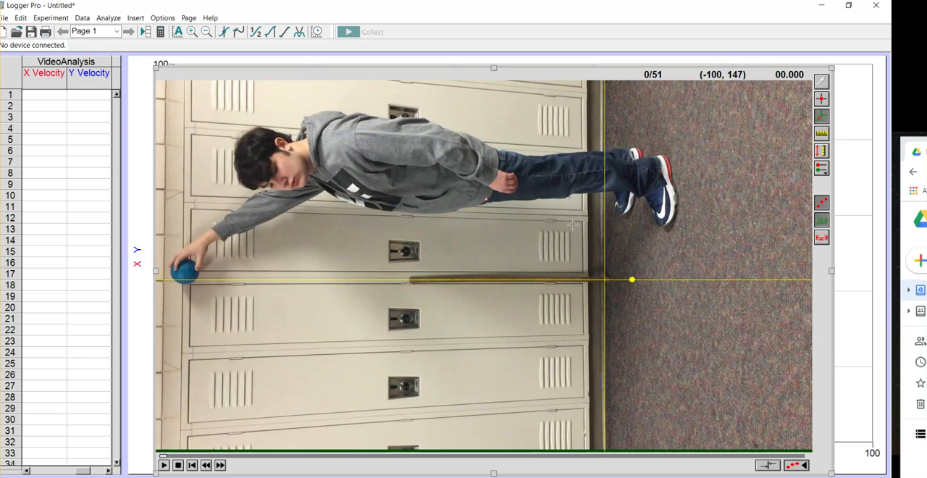
left_click_drag(632, 280, 628, 293)
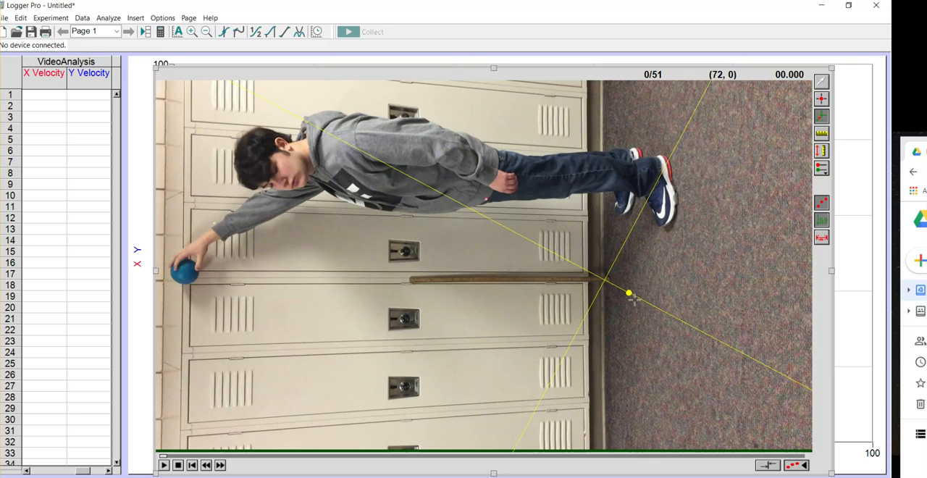
left_click_drag(629, 293, 615, 305)
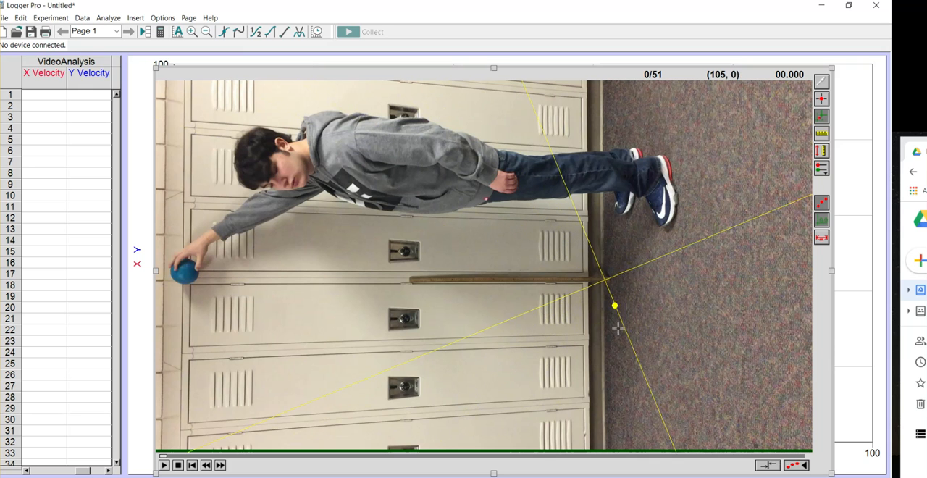
left_click_drag(614, 305, 604, 308)
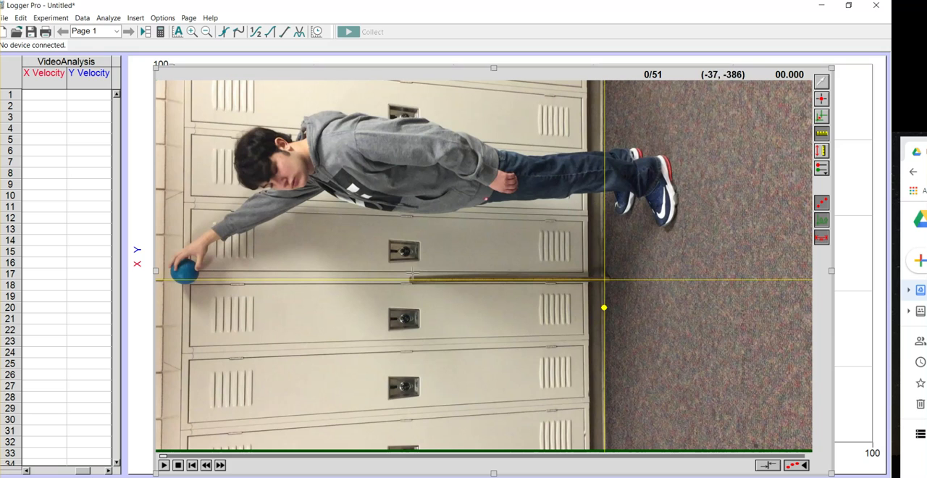
left_click_drag(410, 275, 544, 279)
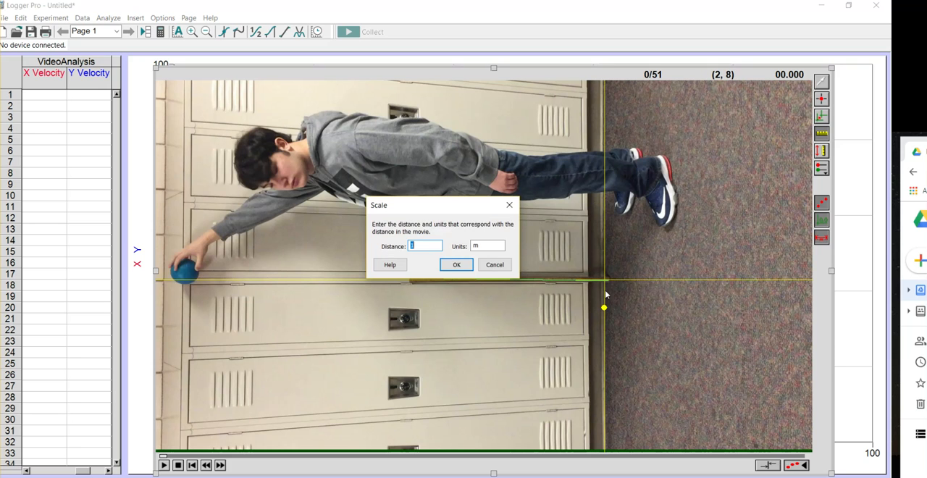
left_click(457, 264)
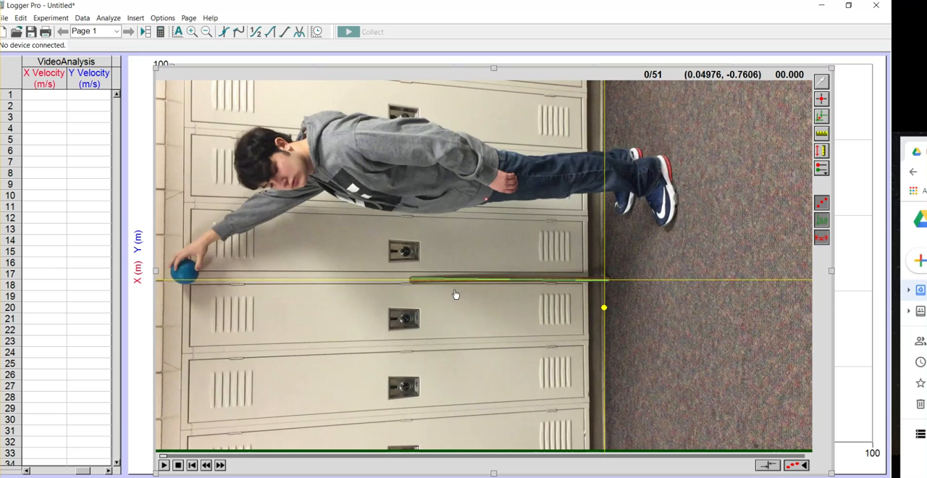
mouse_move(484, 313)
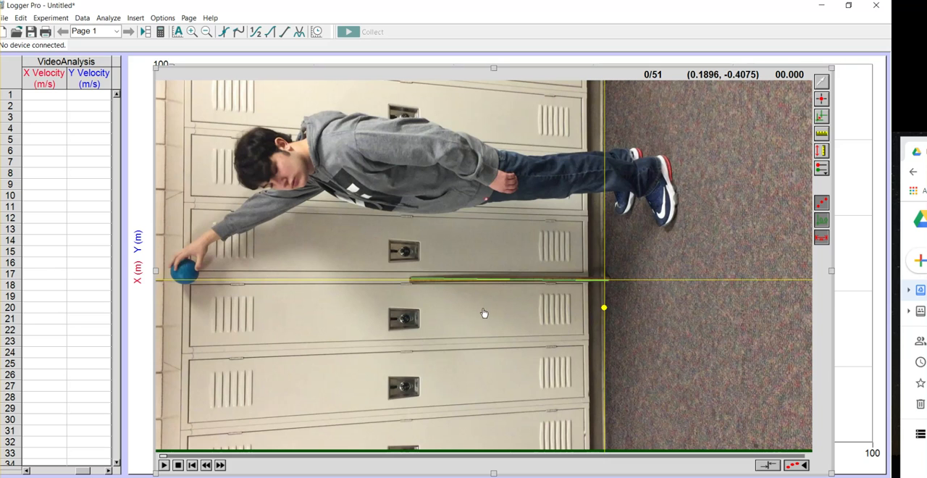
mouse_move(238, 267)
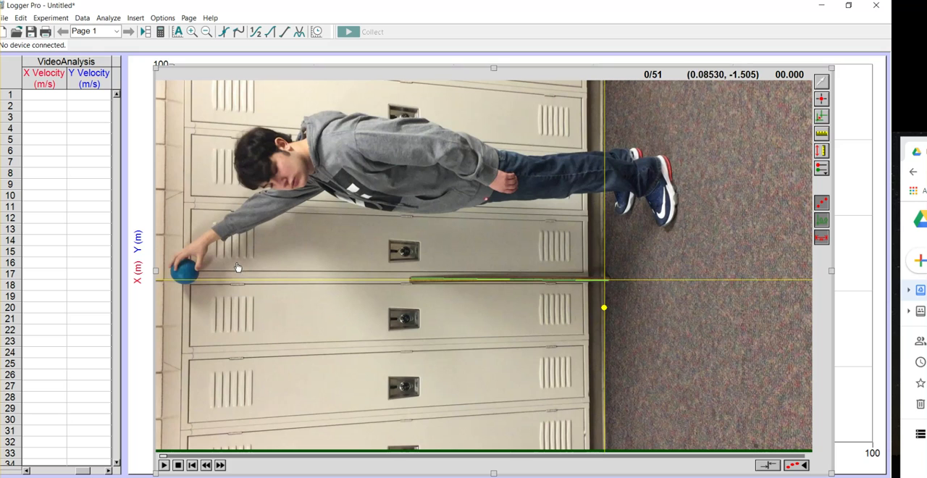
mouse_move(188, 302)
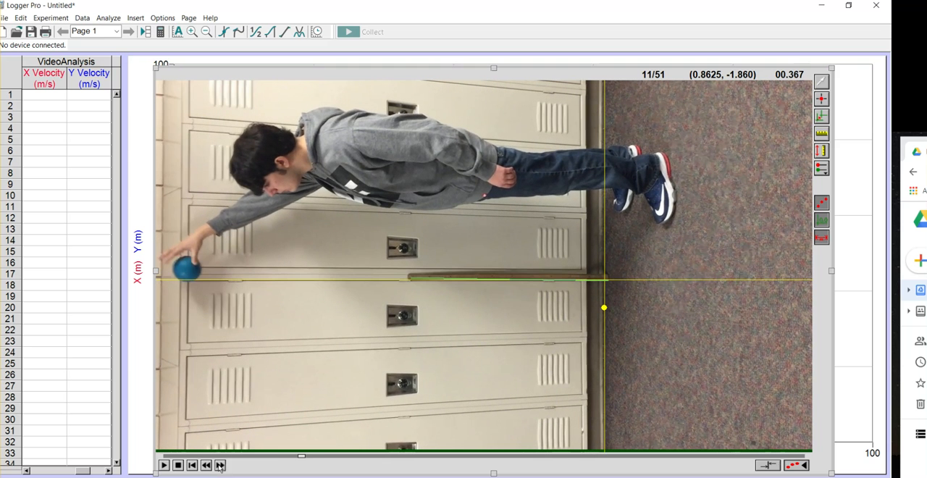
mouse_move(212, 411)
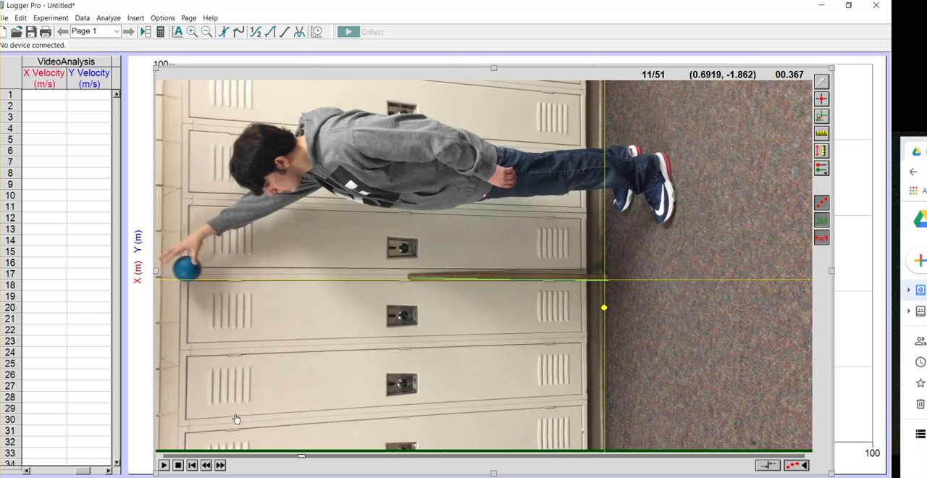
mouse_move(188, 271)
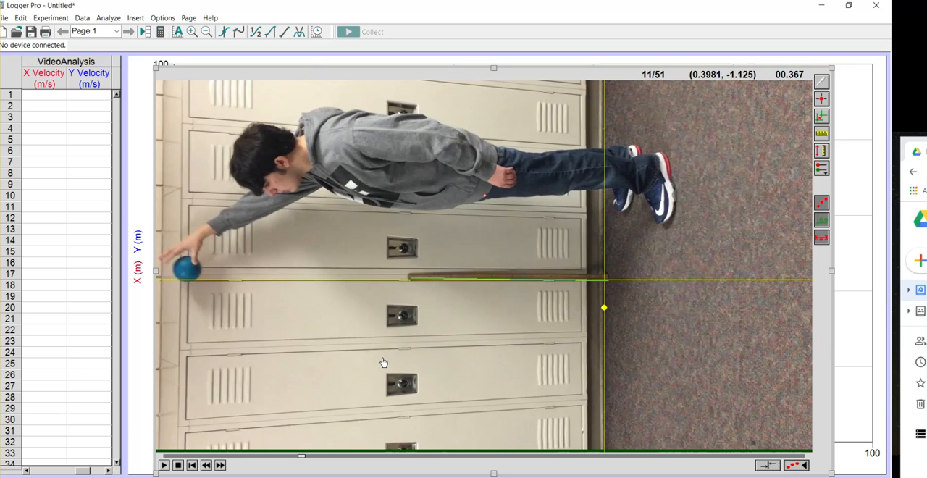
mouse_move(779, 143)
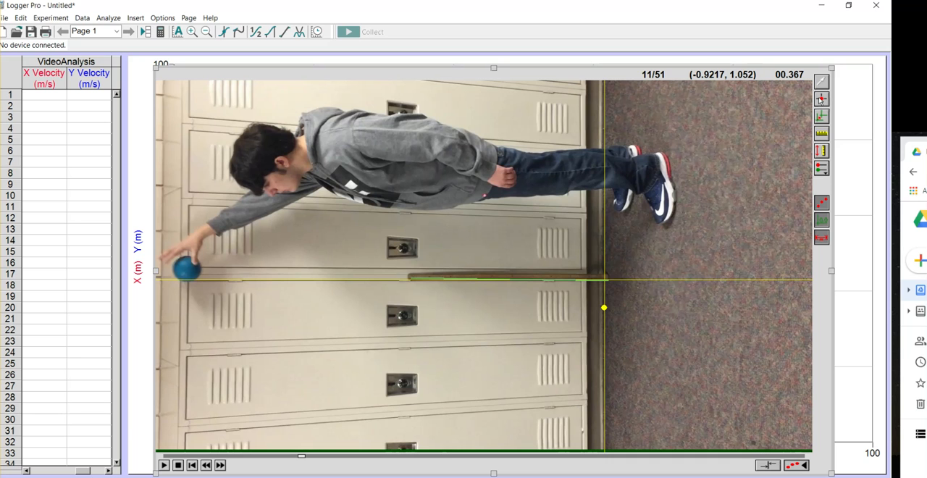
mouse_move(327, 198)
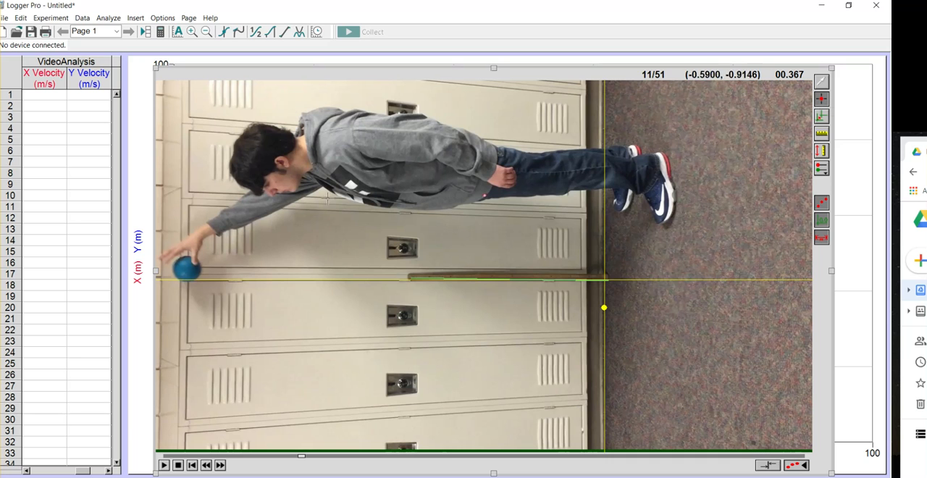
- Mark the ball's center in each frame from release until it nears the floor
left_click(194, 269)
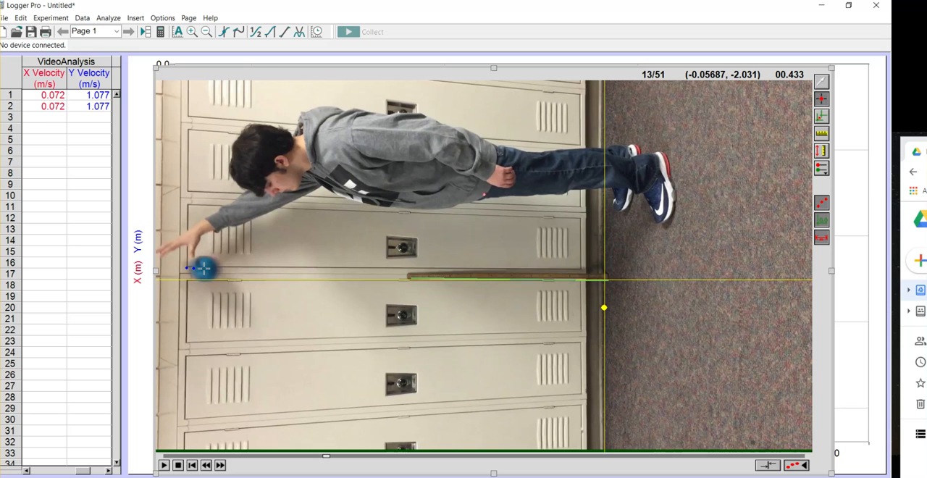
left_click(218, 270)
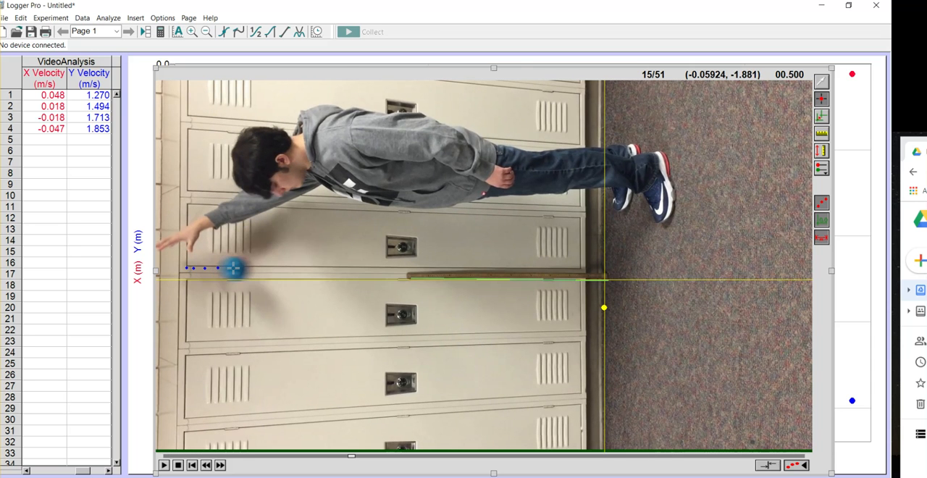
left_click(205, 465)
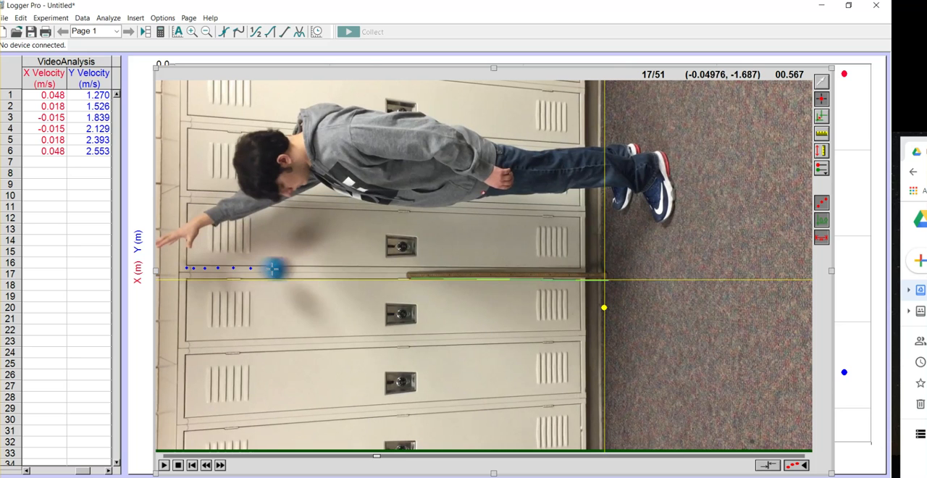
left_click(299, 269)
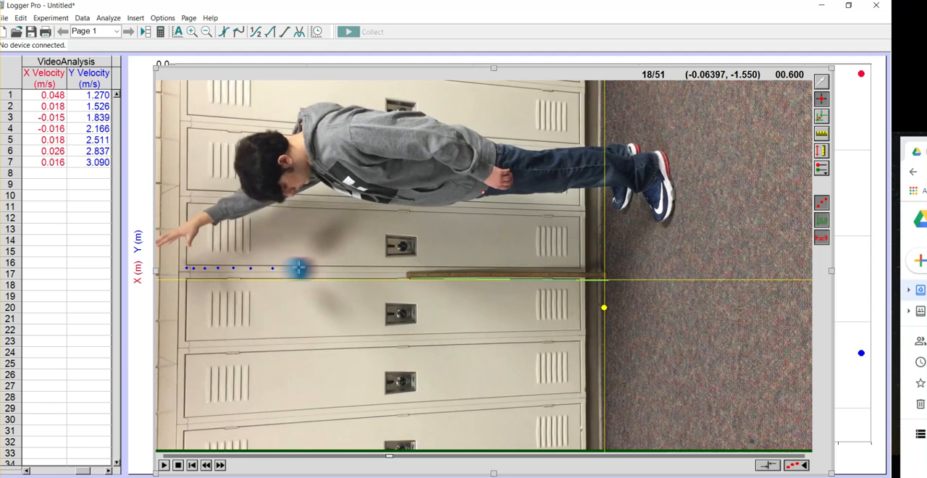
left_click(299, 270)
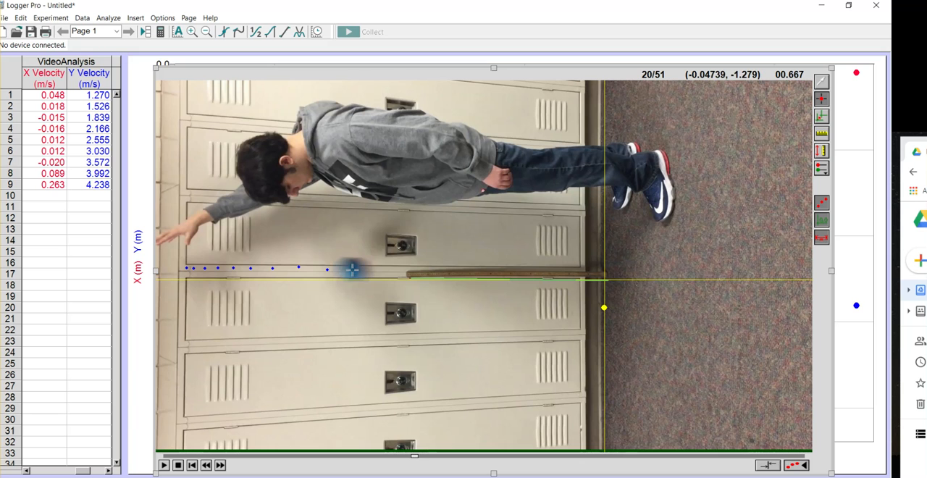
left_click(355, 269)
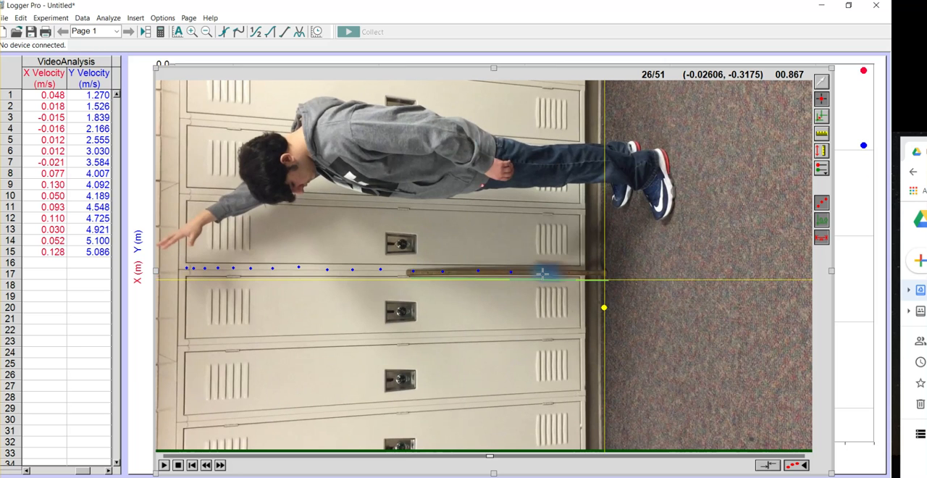
left_click(220, 465)
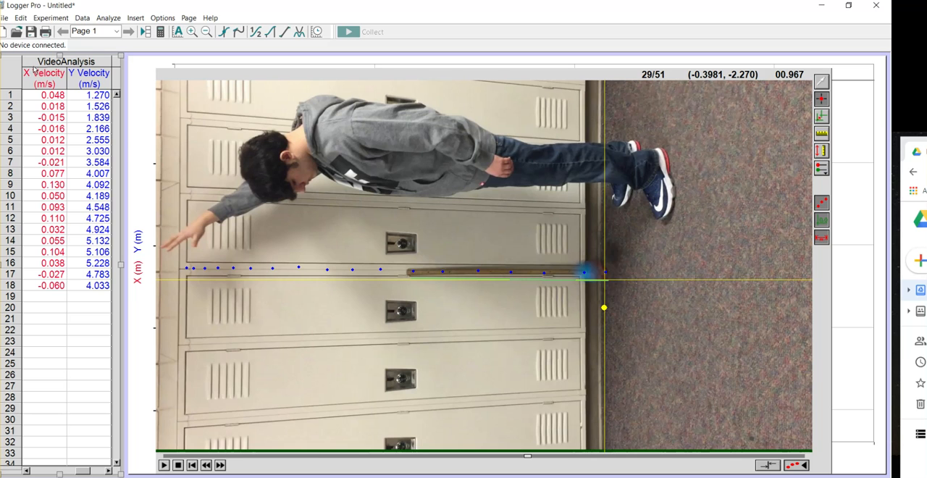
- Export the data as CSV, entering 'Object 1' as the file name
left_click(6, 18)
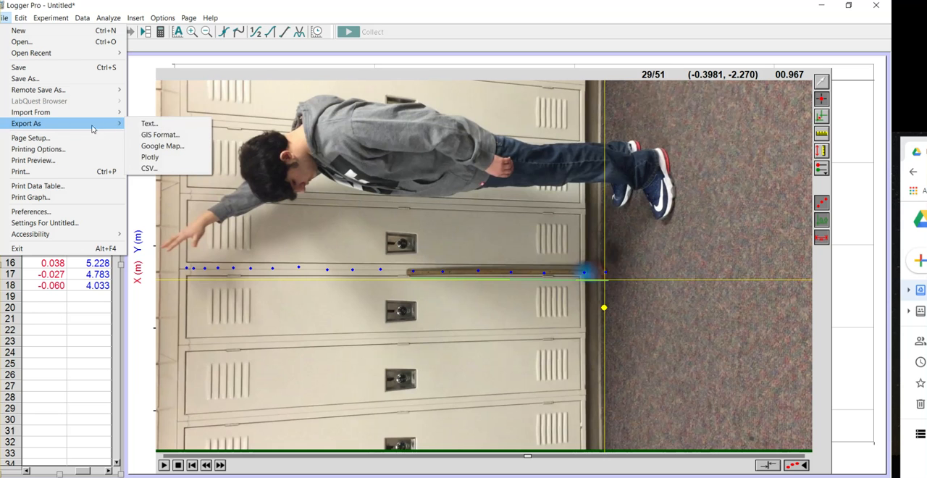
mouse_move(149, 168)
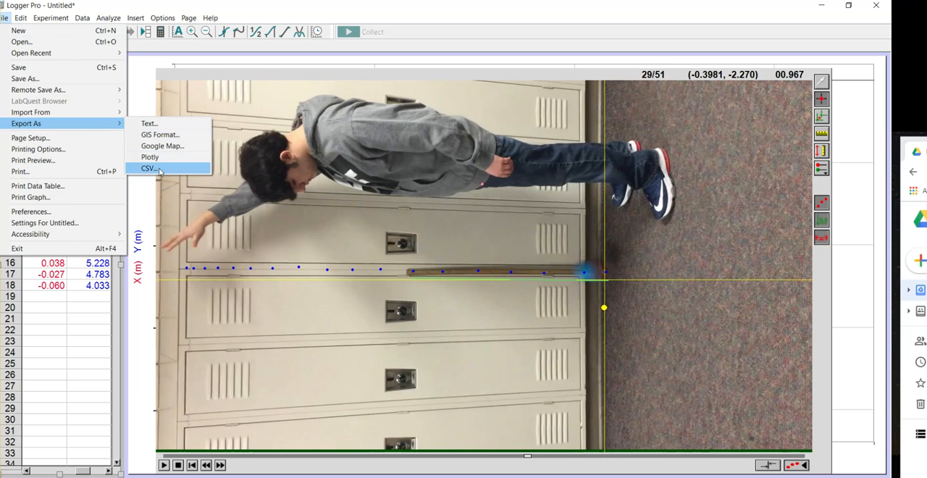
left_click(147, 168)
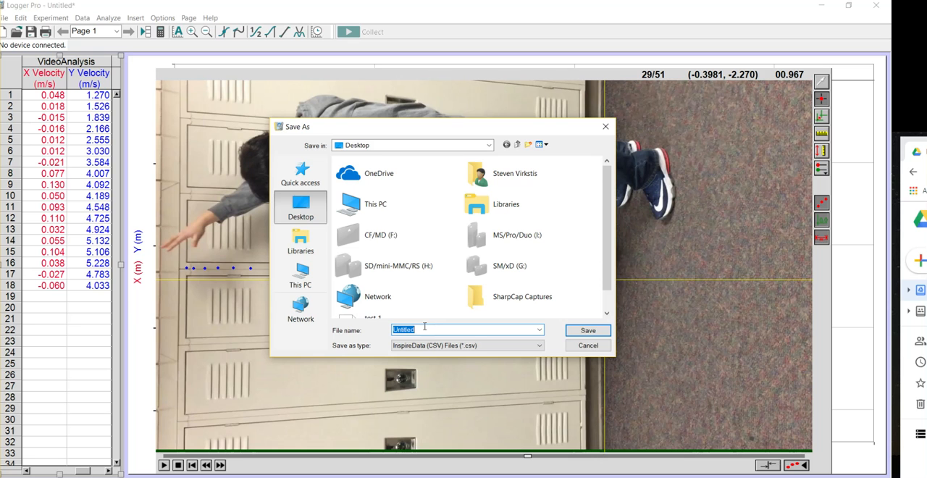
type("O")
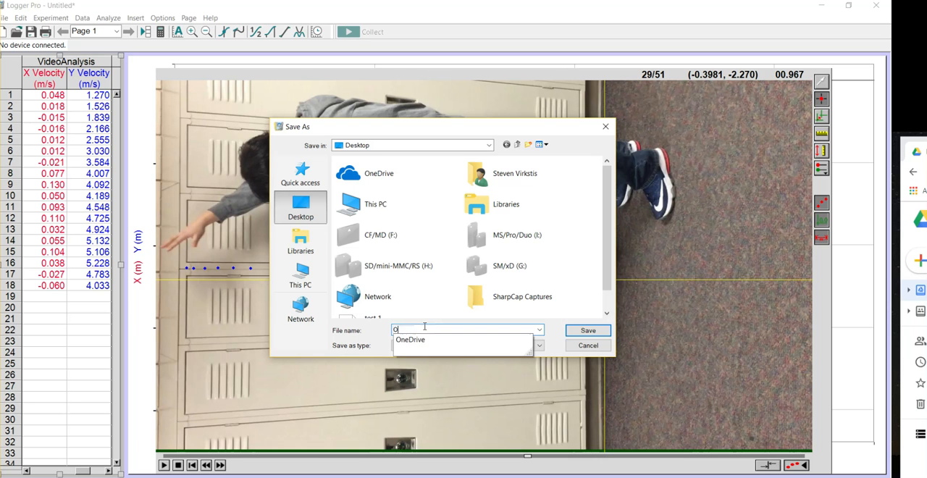
type("bject 1")
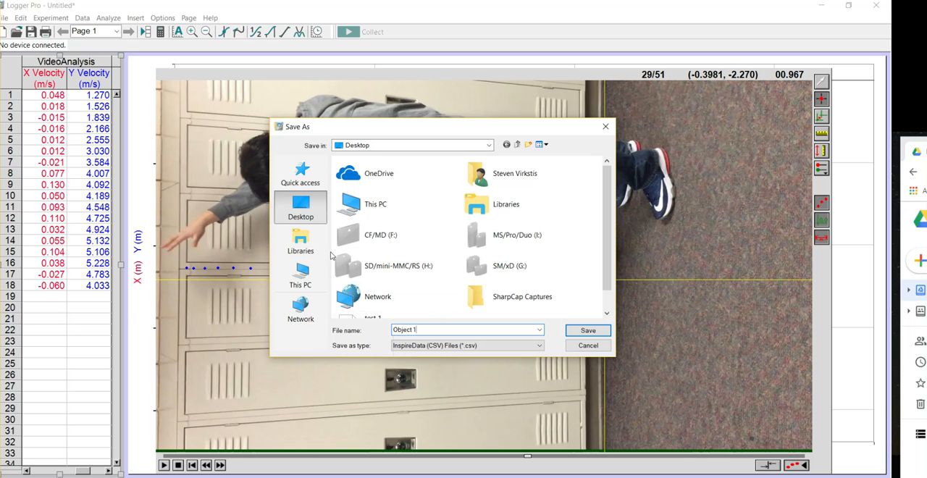
mouse_move(397, 266)
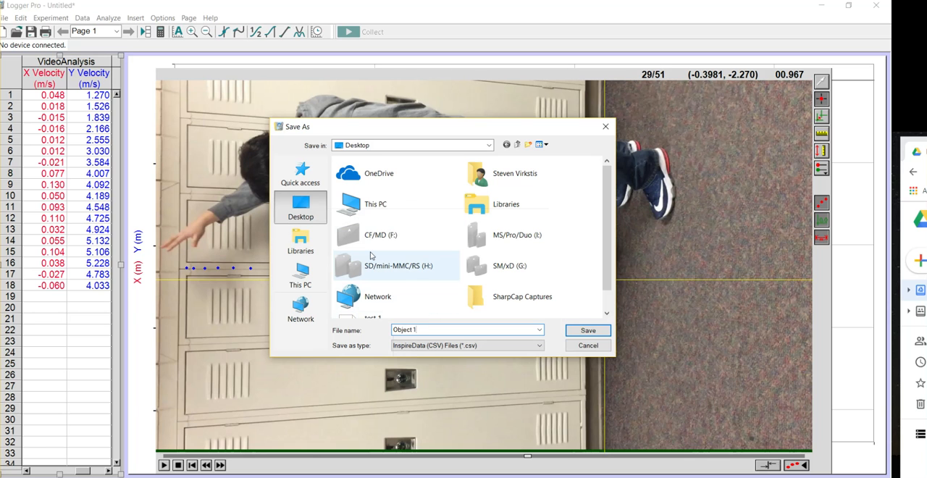